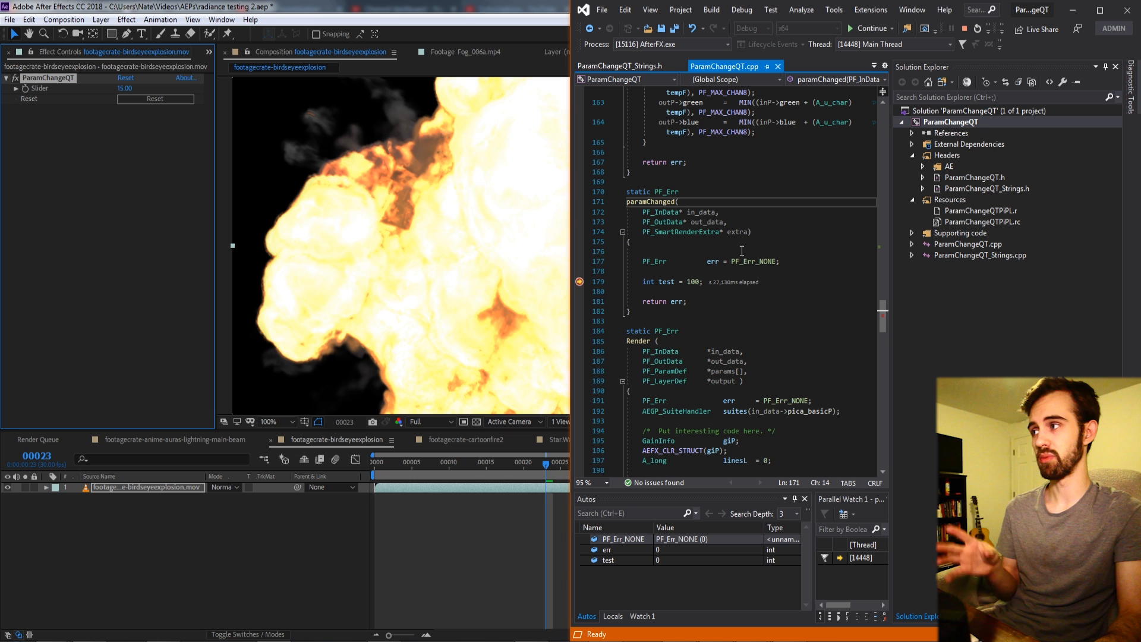
mouse_move(763, 243)
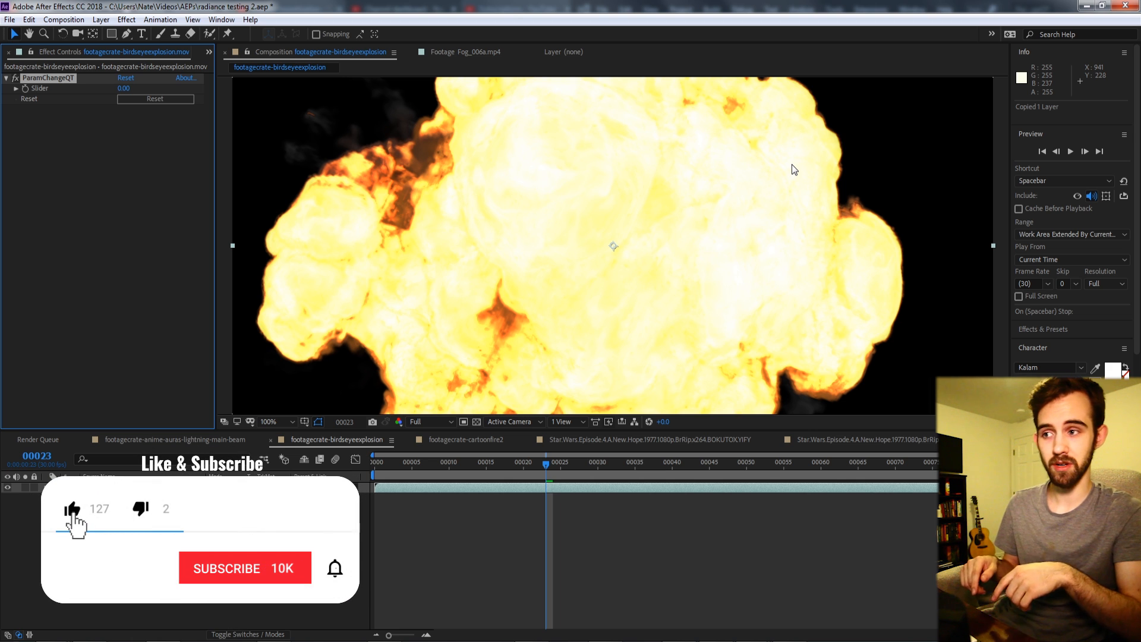
- Realign the PF_ParamFlag_SUPERVISE argument and peek the PF_ADD_FLOAT_SLIDERX macro definition in Param_Utils.h
left_click(245, 568)
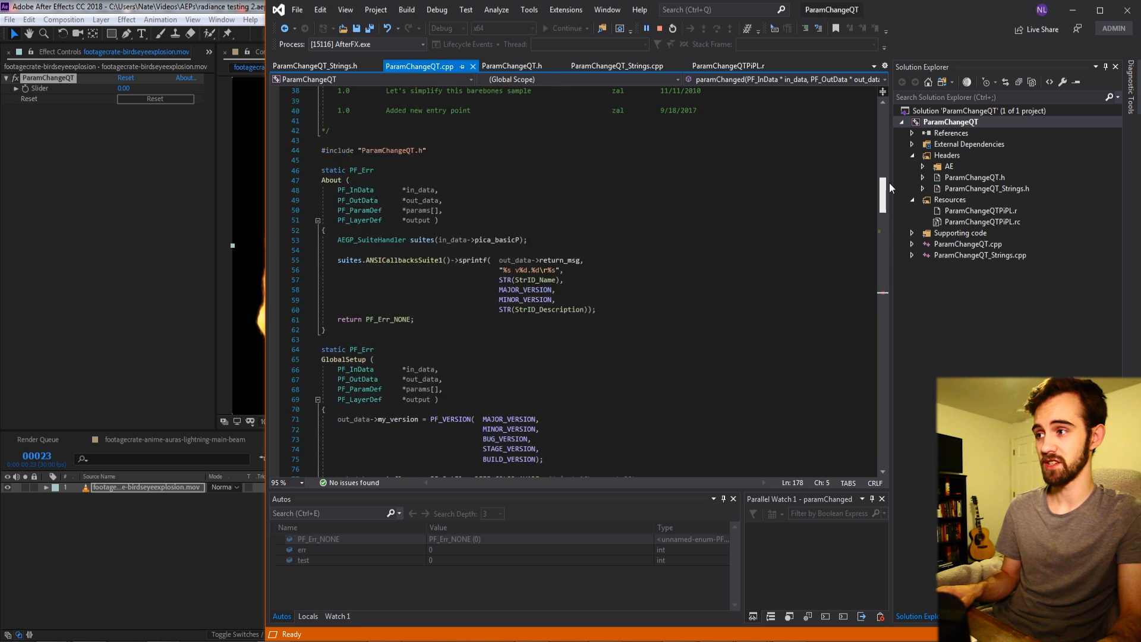
scroll("down", 3)
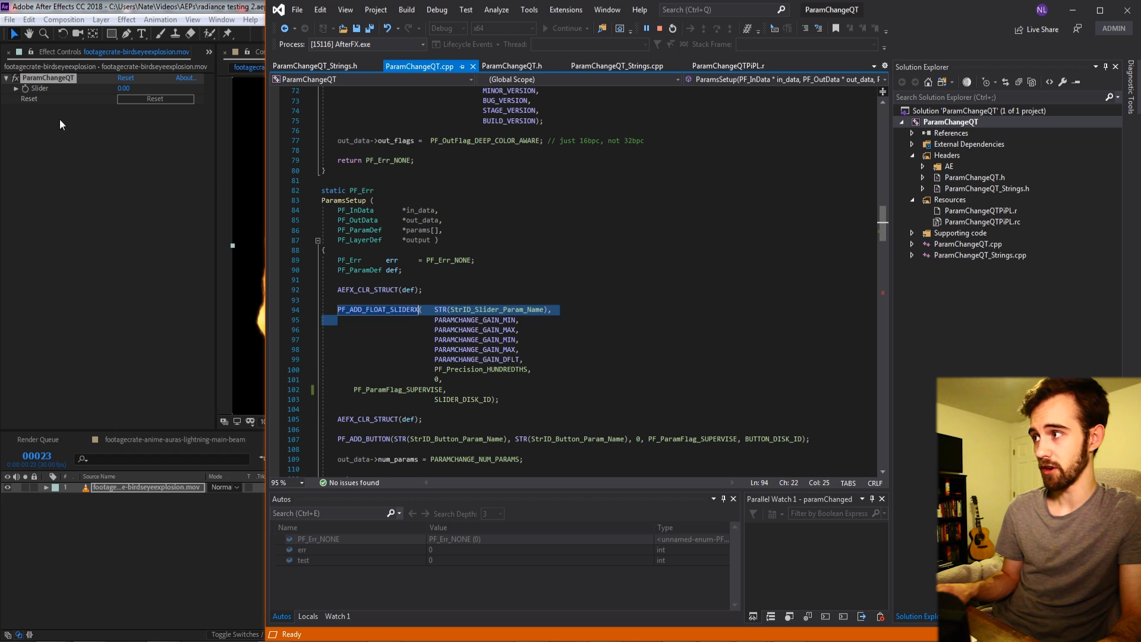
mouse_move(384, 374)
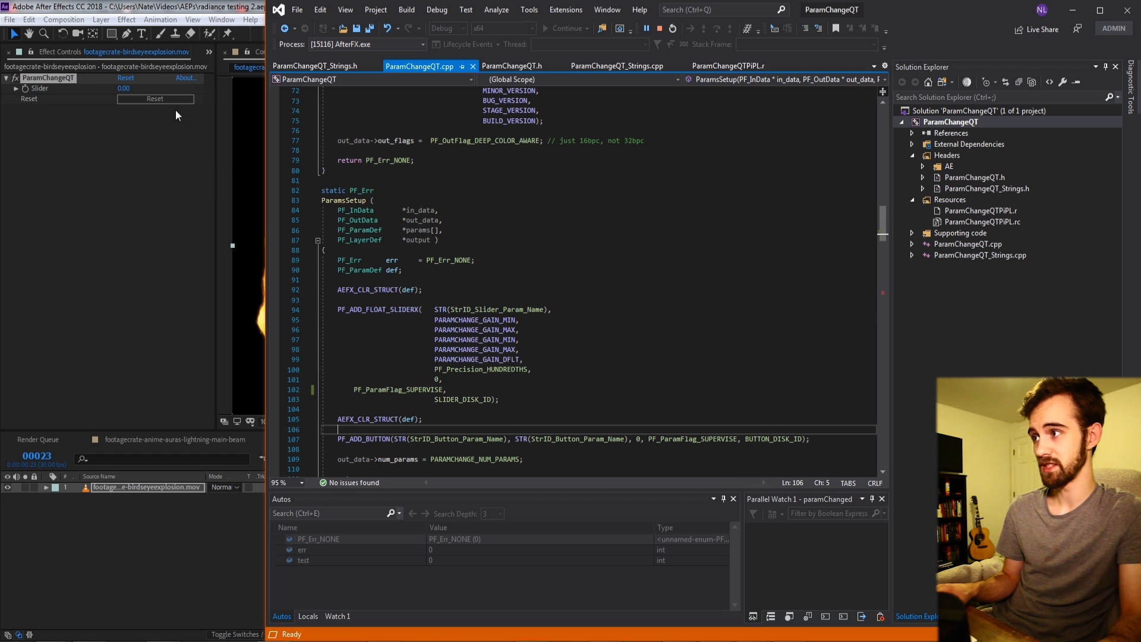
left_click(521, 338)
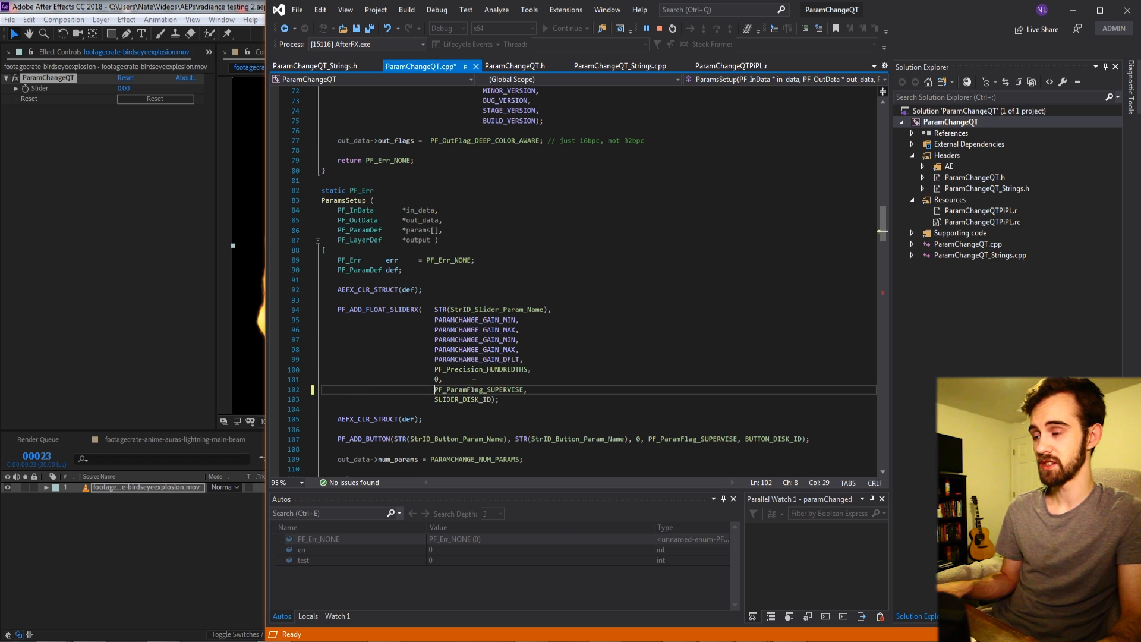
double_click(478, 389)
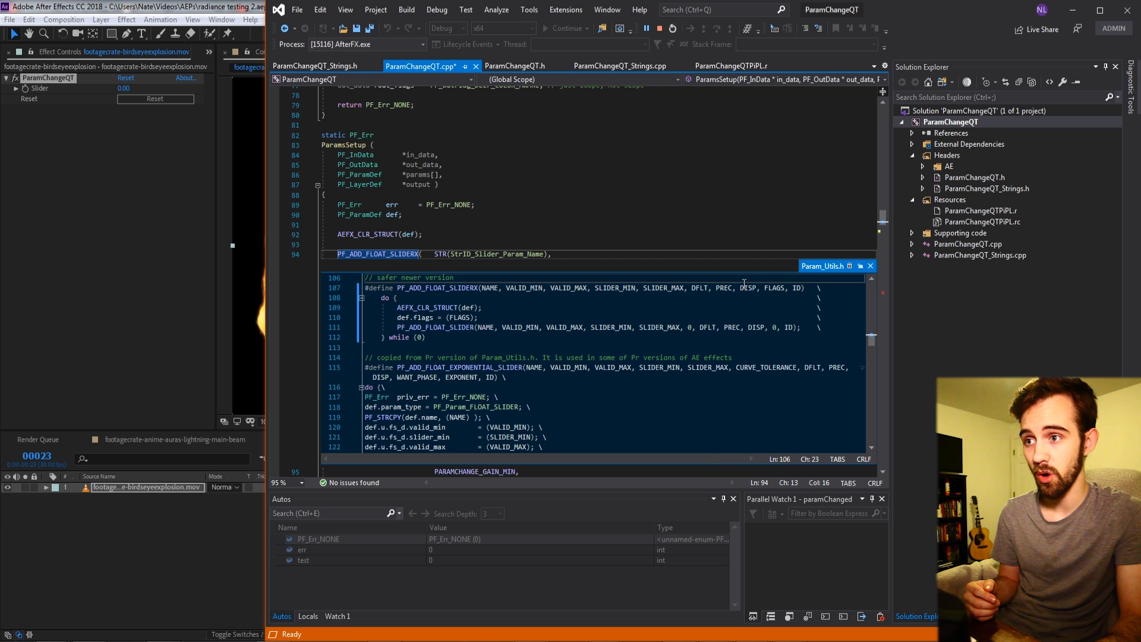
- Review the parameter macros in the Param_Utils.h peek window down to PF_ADD_CHECKBOX
double_click(774, 288)
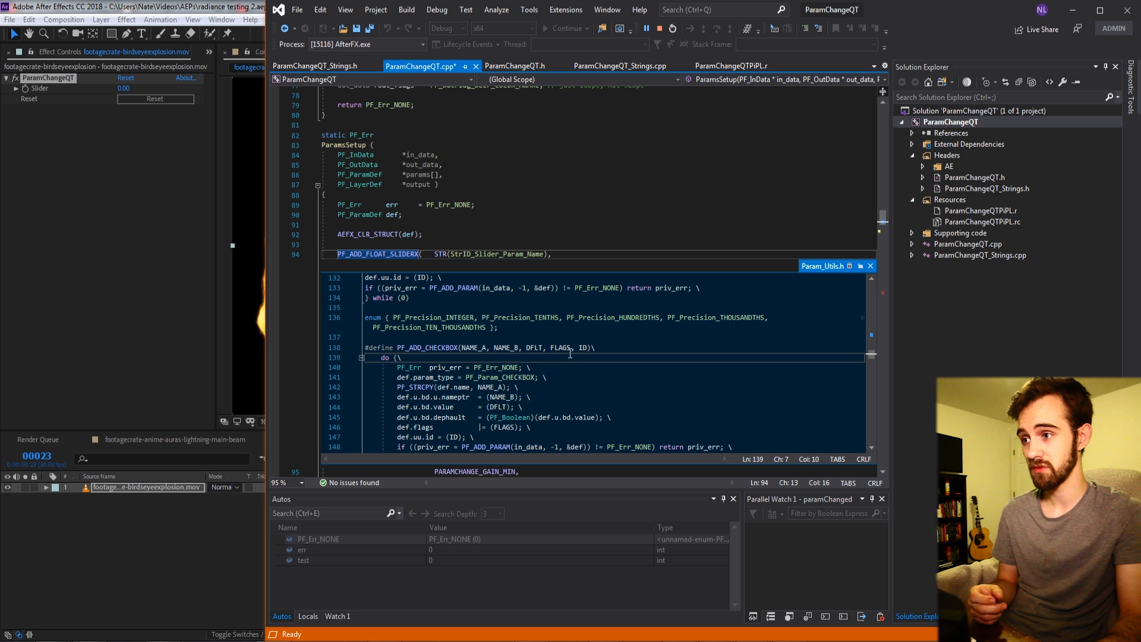
scroll("down", 3)
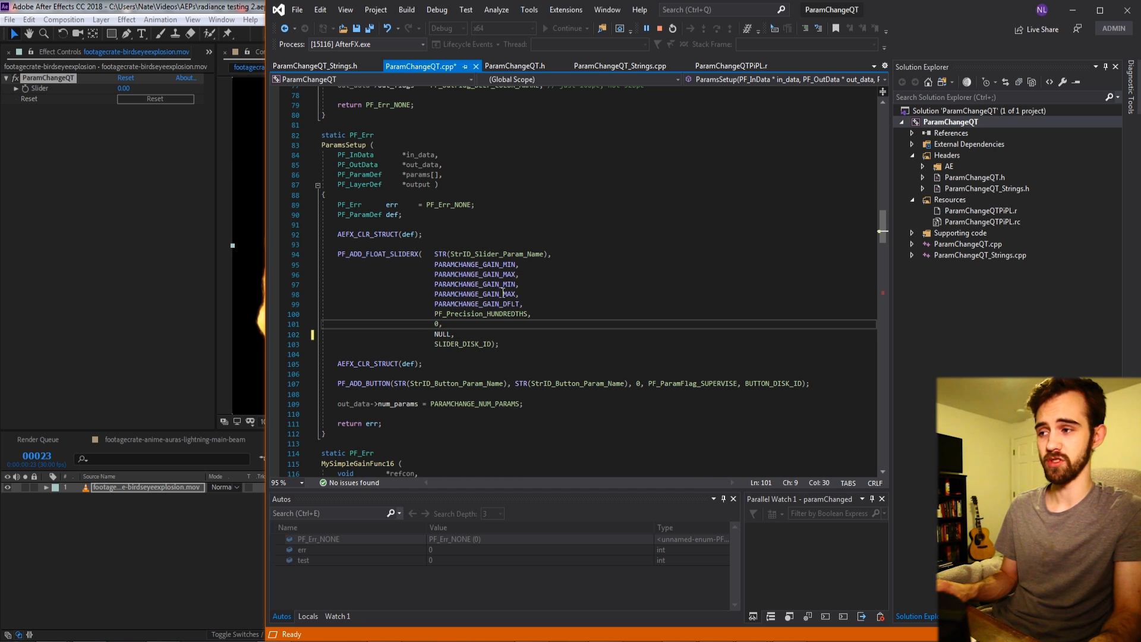
- Replace the slider's NULL flags argument with a PF_ParamFlags_ constant via IntelliSense
double_click(440, 333)
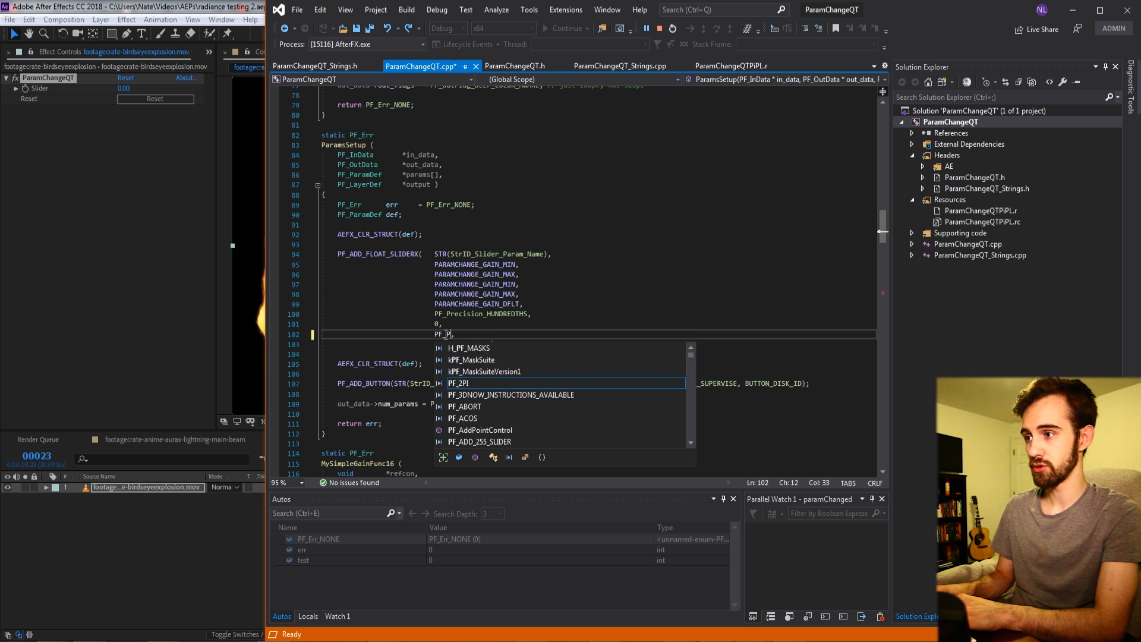
type("aramFlag")
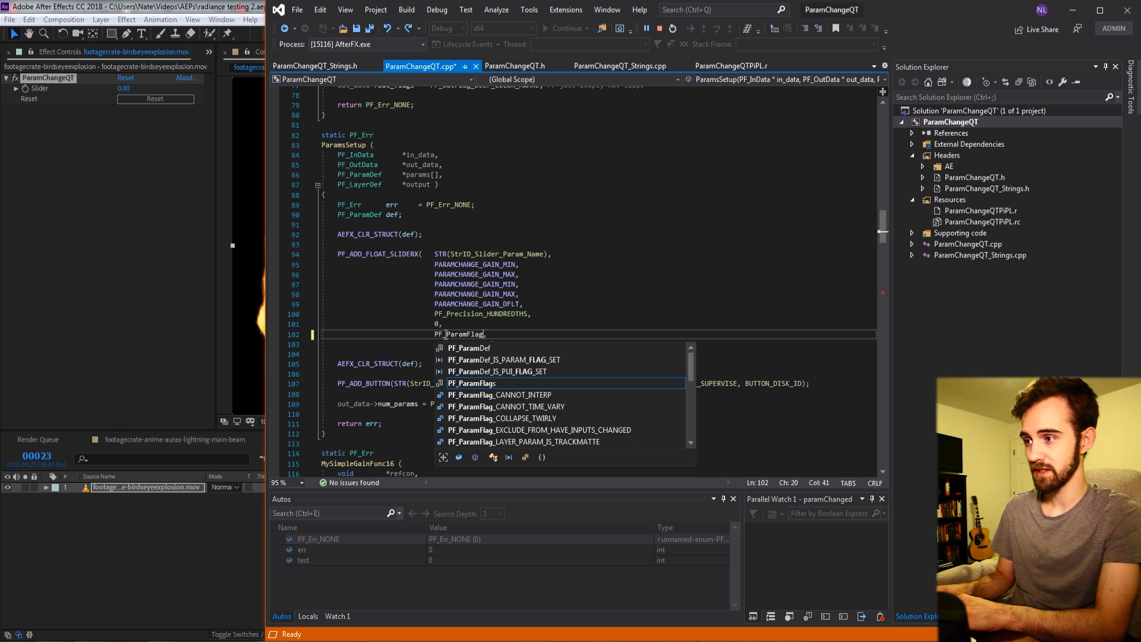
type("s_")
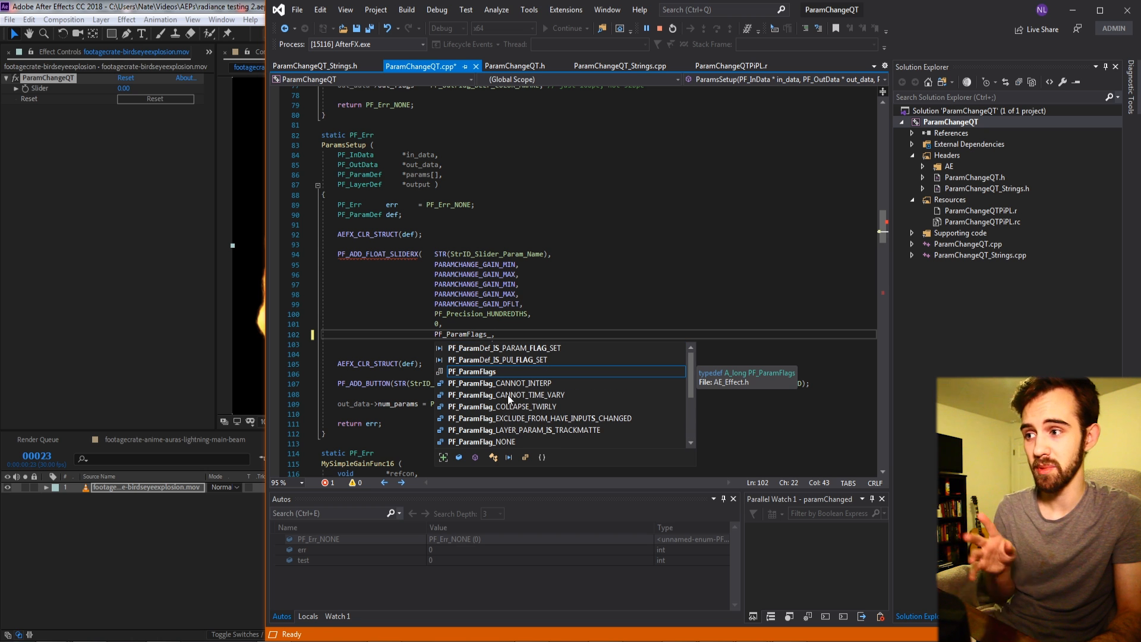
mouse_move(513, 410)
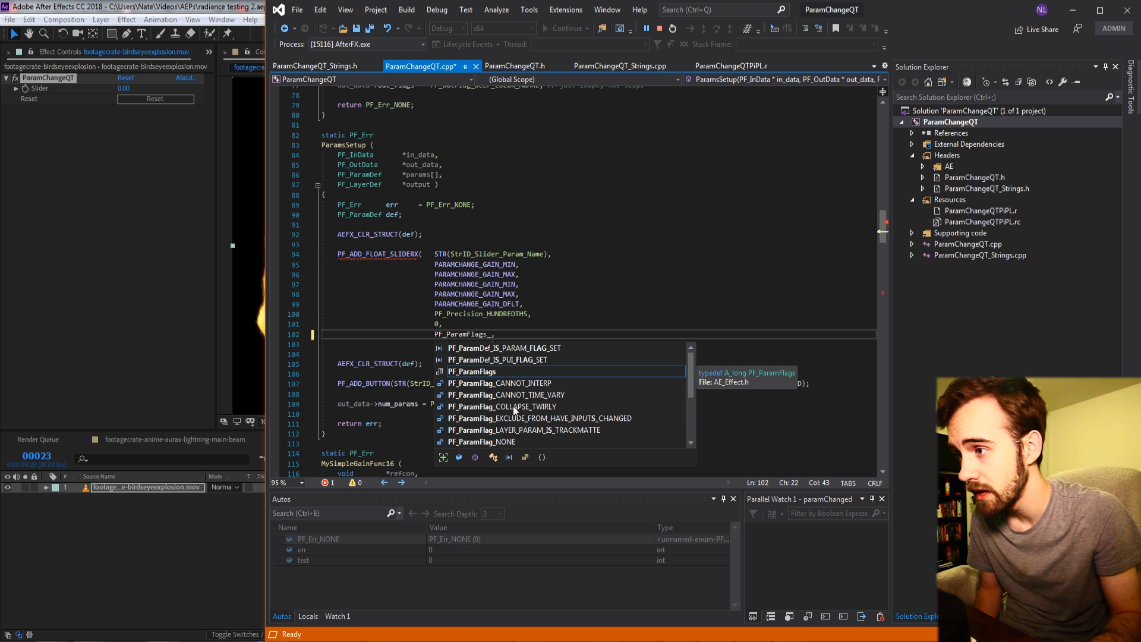
- Go to the PF_Cmd_USER_CHANGED_PARAM case in EffectMain's command switch that calls paramChanged
scroll("down", 3)
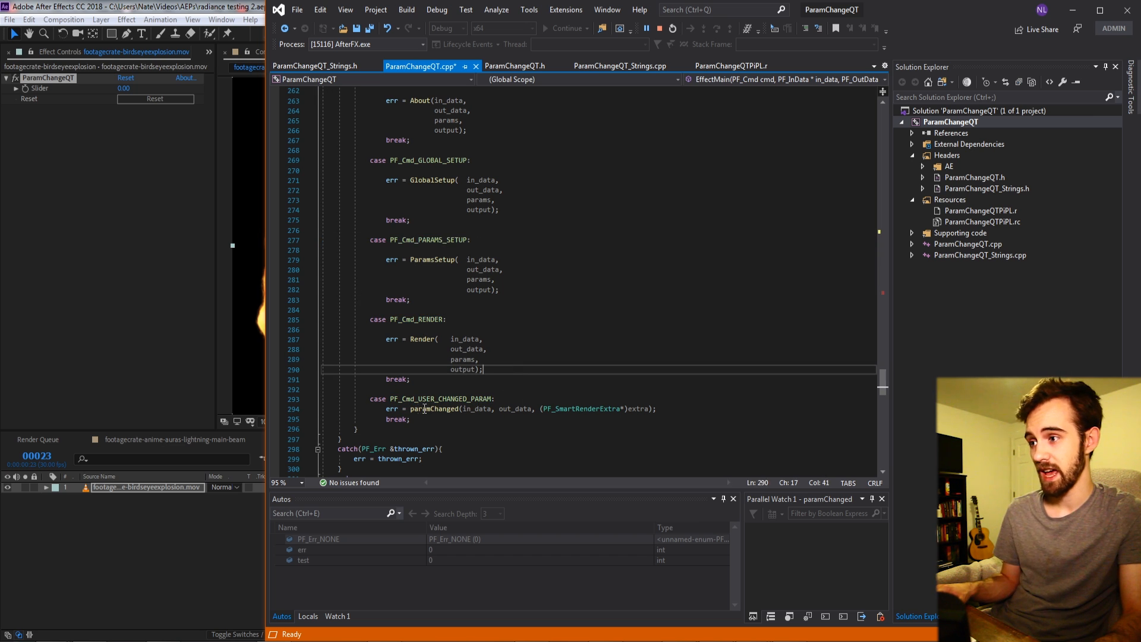
double_click(453, 399)
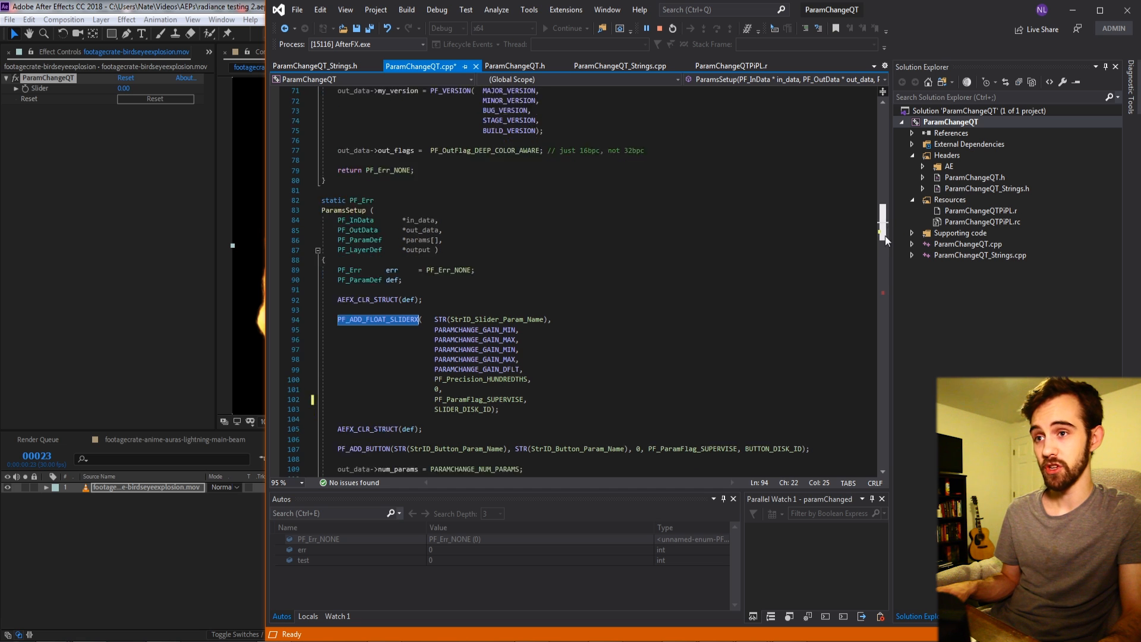
- Replace the paramChanged call under PF_Cmd_USER_CHANGED_PARAM with alert("hello");
scroll("down", 3)
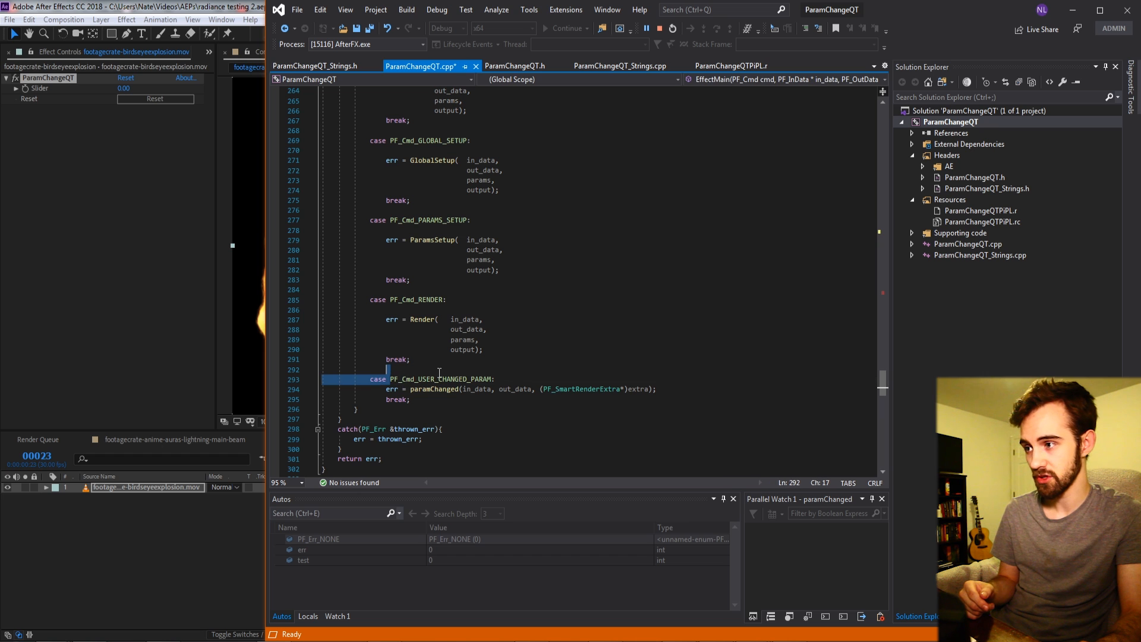
double_click(440, 378)
type("alert(\"pleas")
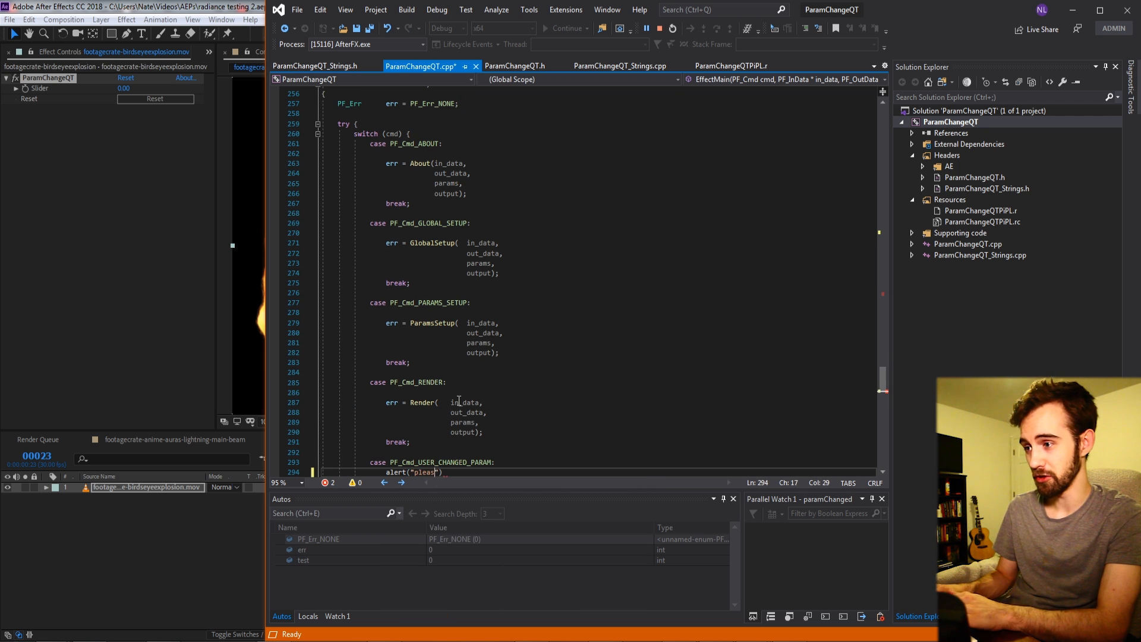
type("hello")
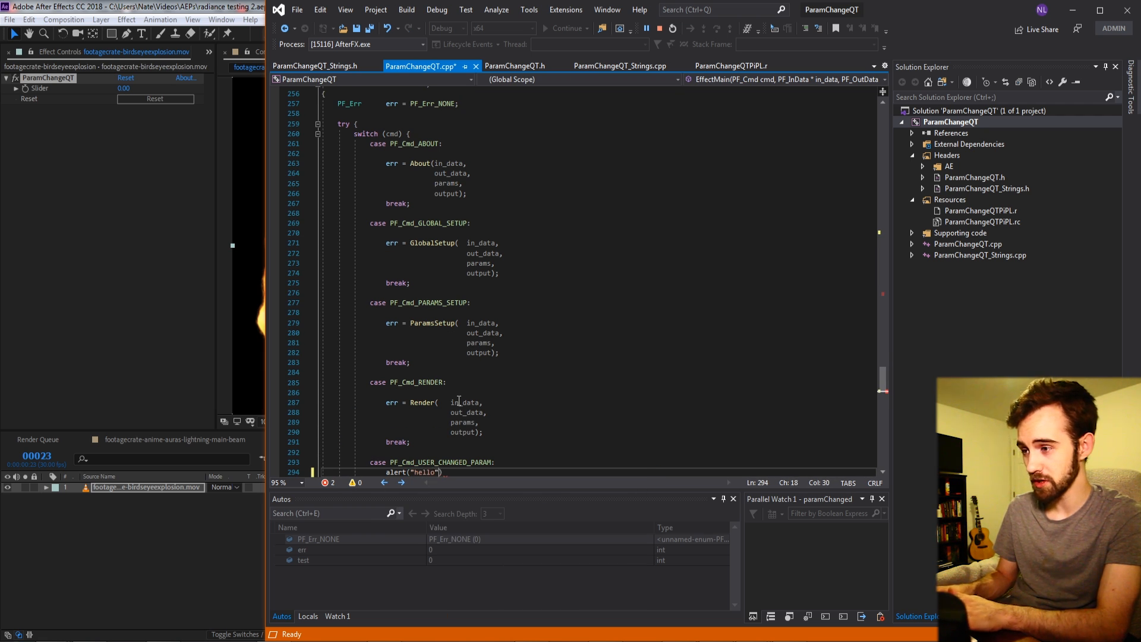
type(";")
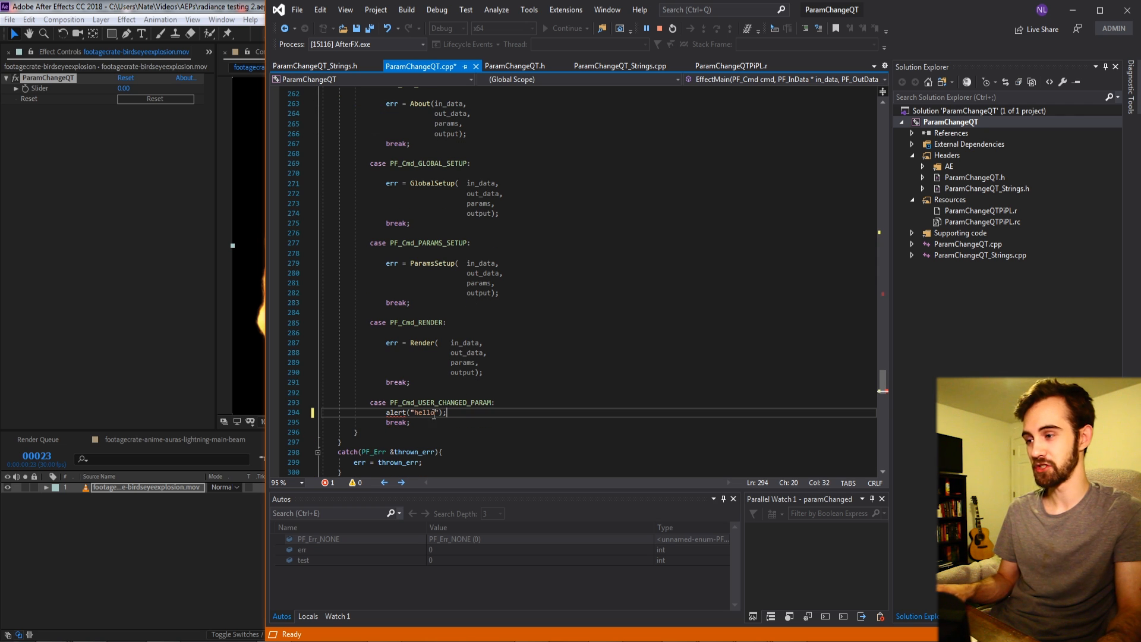
mouse_move(485, 436)
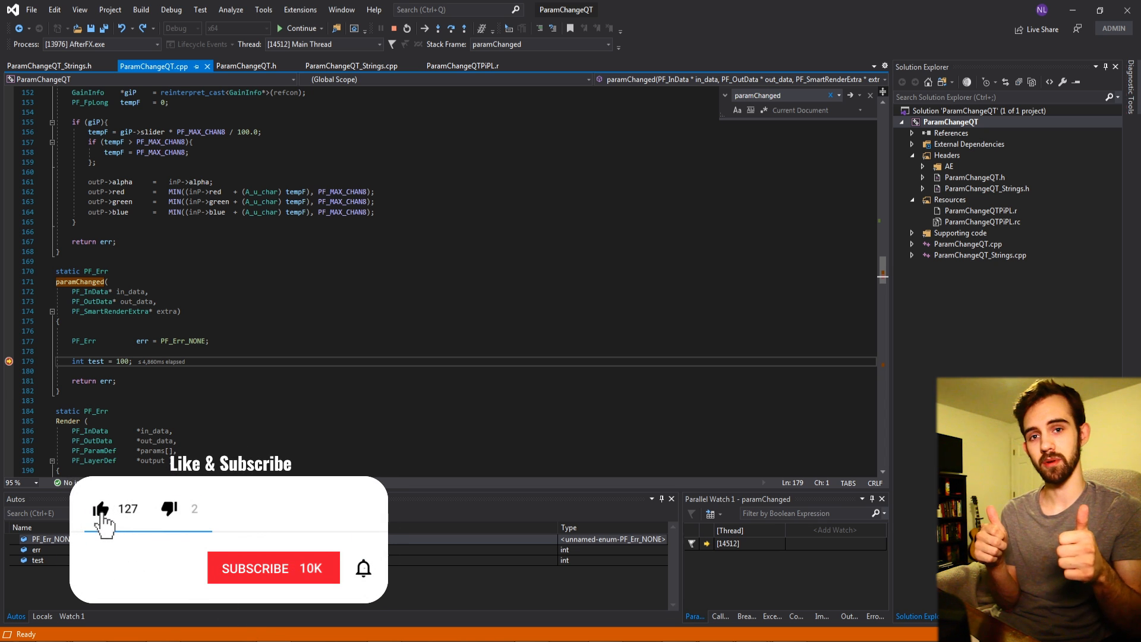
- Confirm the debugger stops at the line 179 breakpoint inside paramChanged
left_click(273, 568)
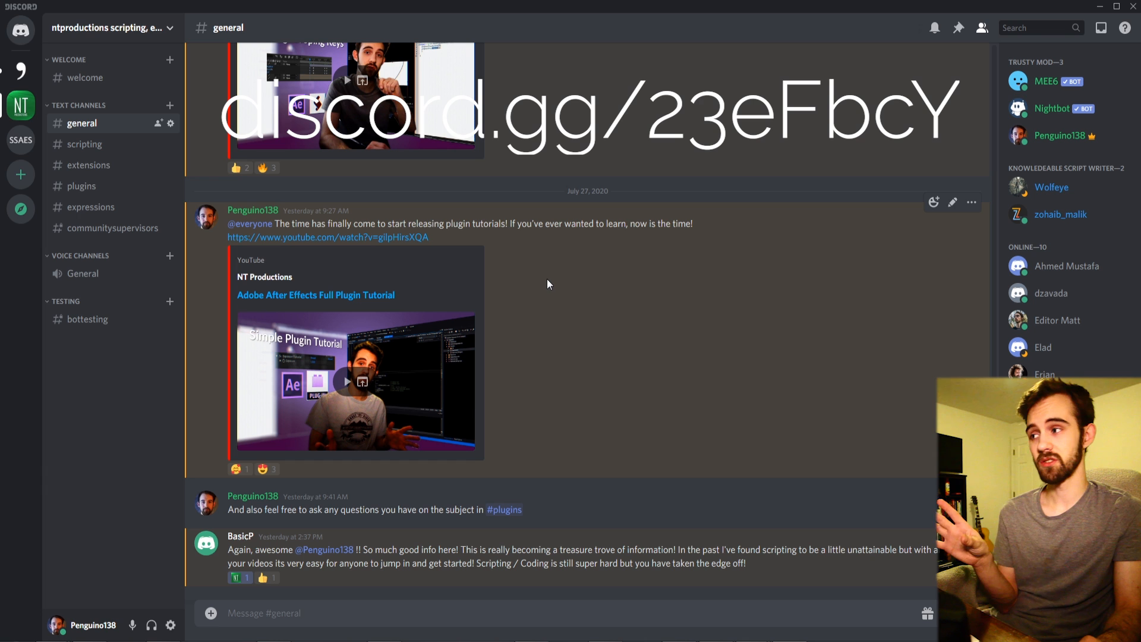
mouse_move(82, 185)
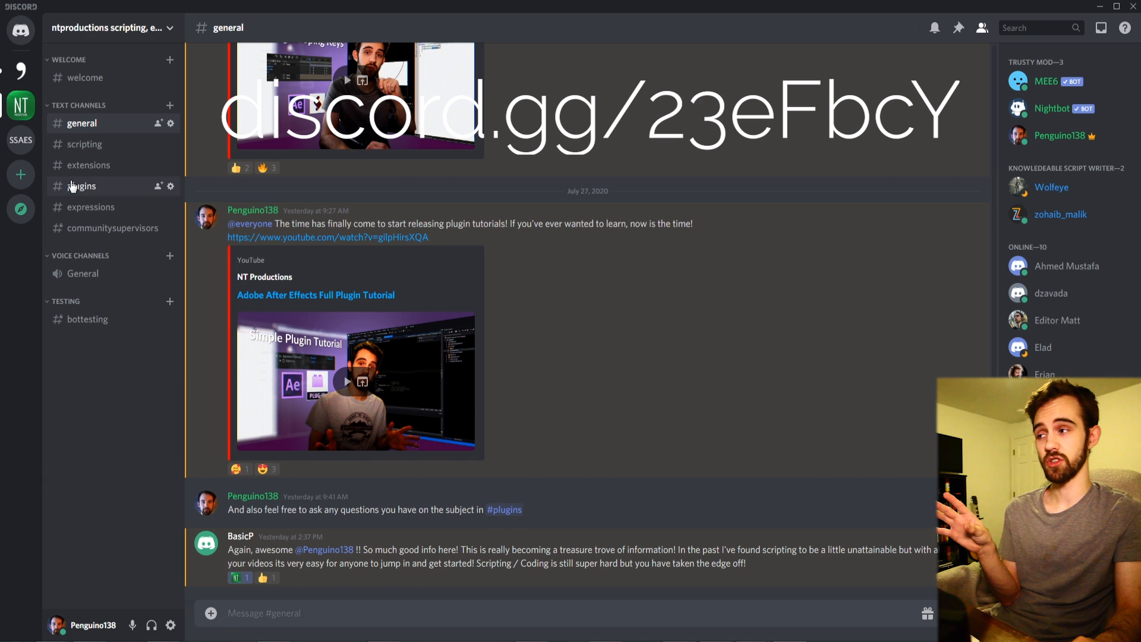
- Browse the #plugins channel, then switch to the #scripting channel of the server
left_click(82, 186)
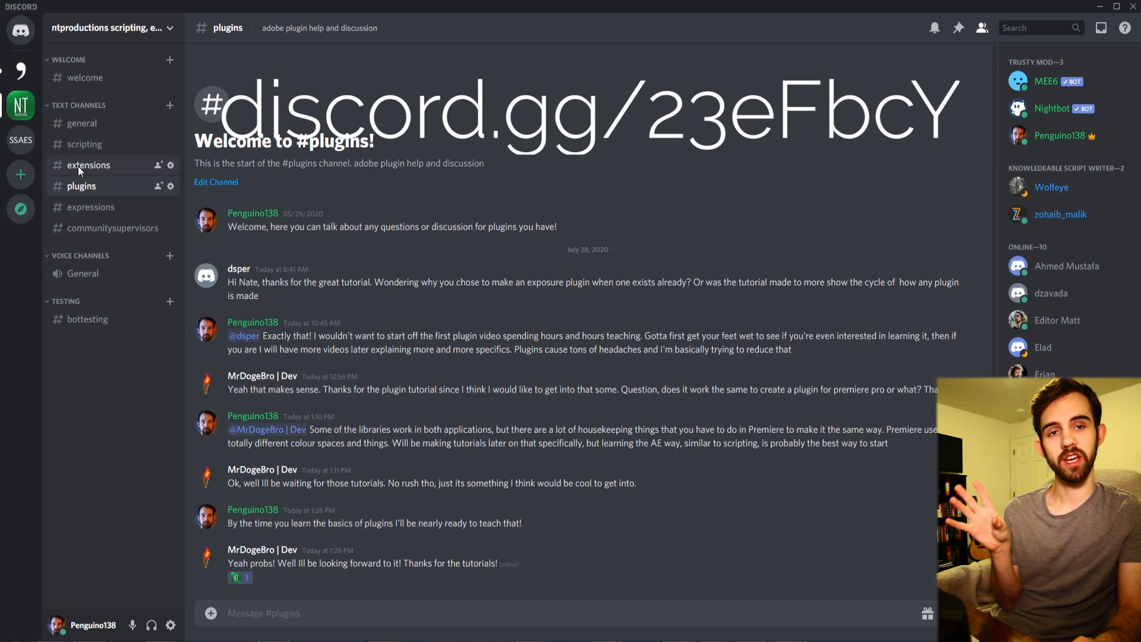
left_click(85, 144)
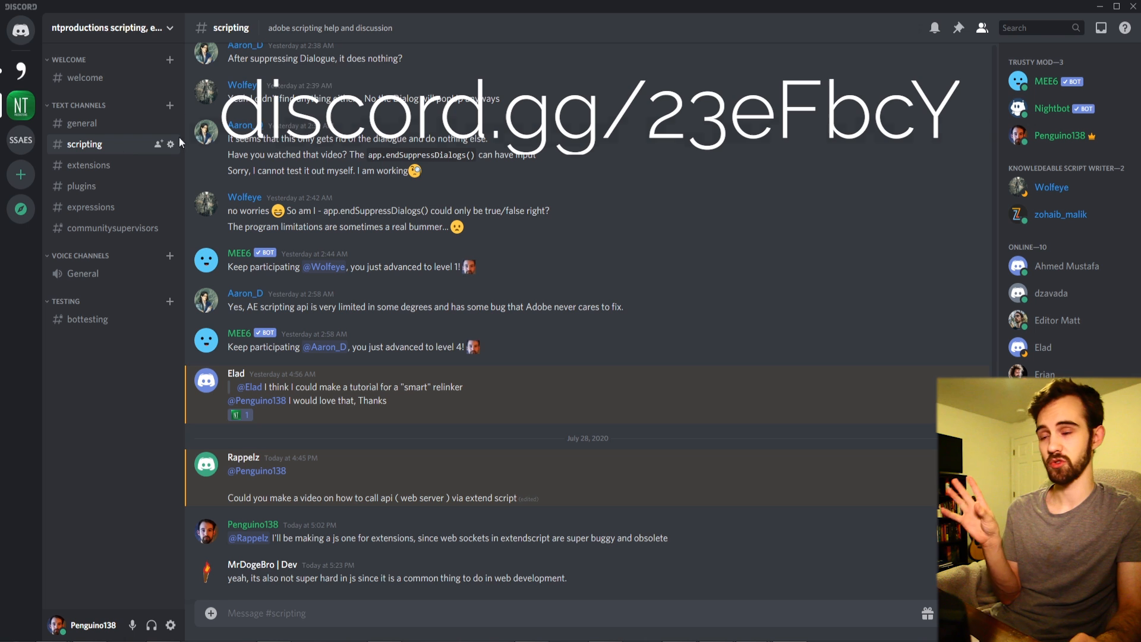